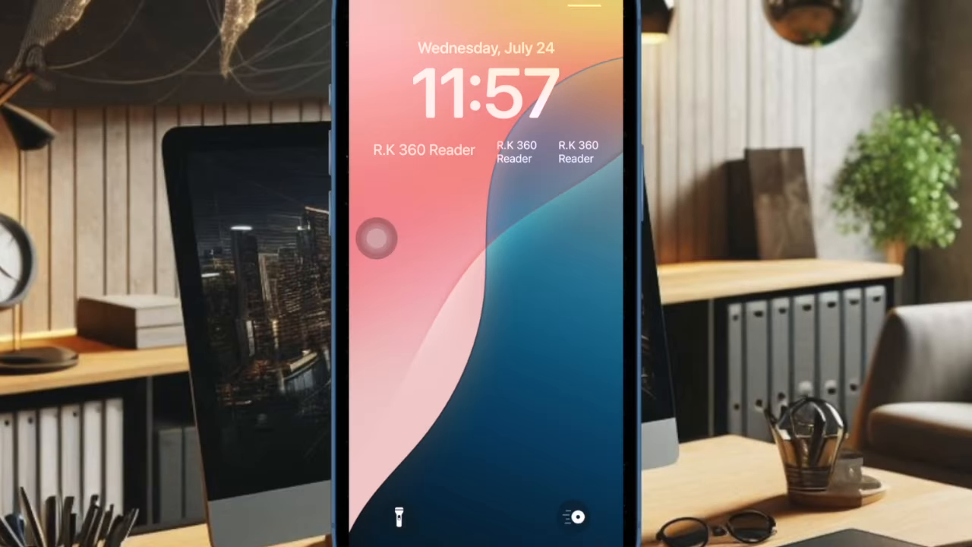
# Step: Enable Eye Tracking in Accessibility and follow the calibration dot to finish setup
pyautogui.click(574, 516)
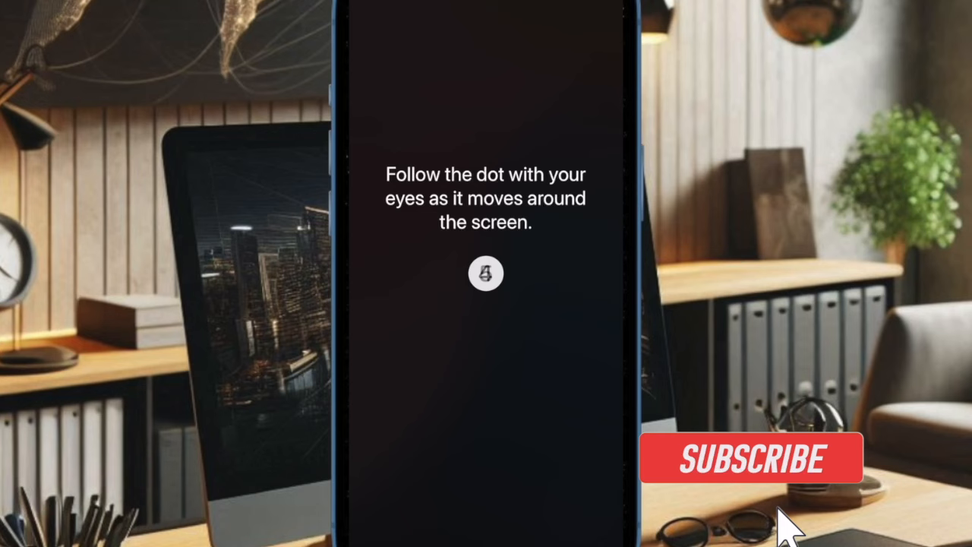
pyautogui.click(752, 457)
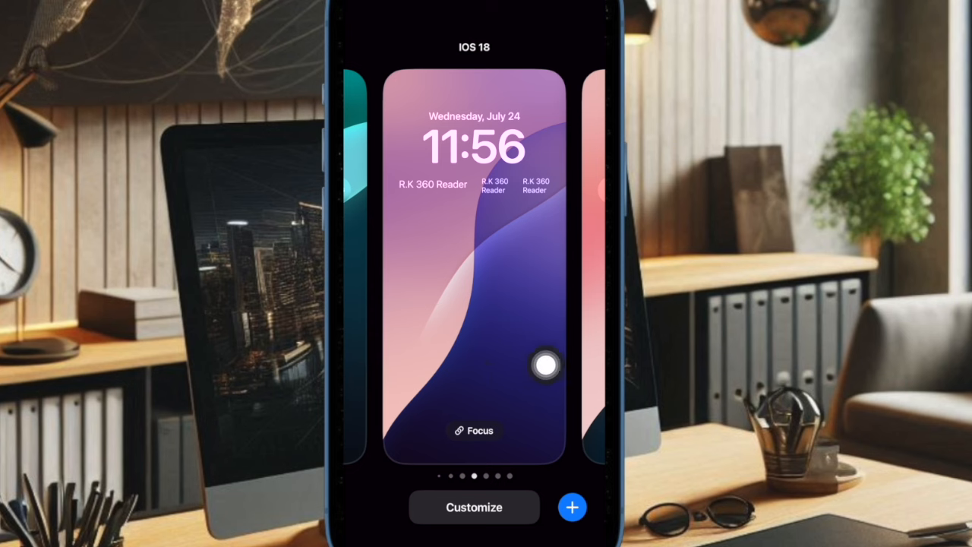
# Step: Customize the current lock screen, choosing the Lock Screen side to edit
pyautogui.click(474, 507)
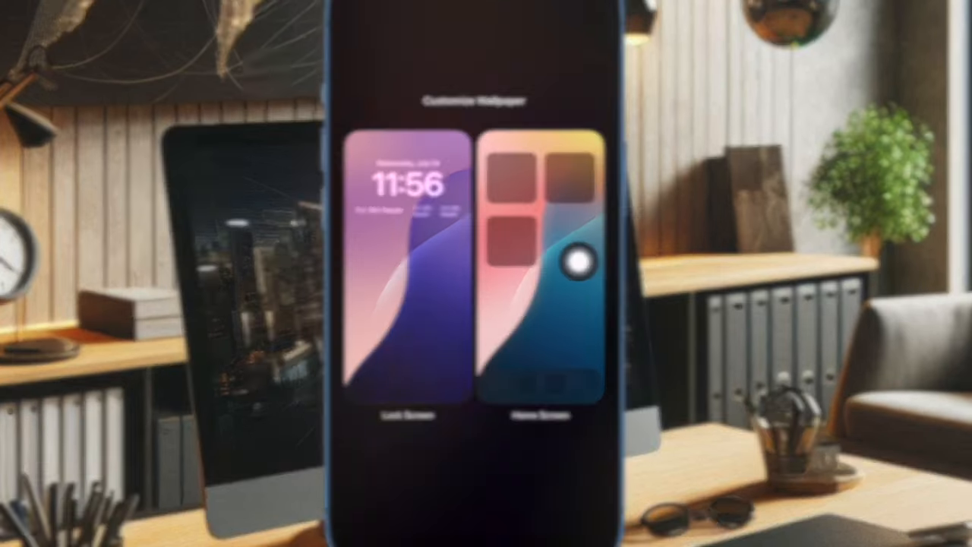
pyautogui.click(407, 273)
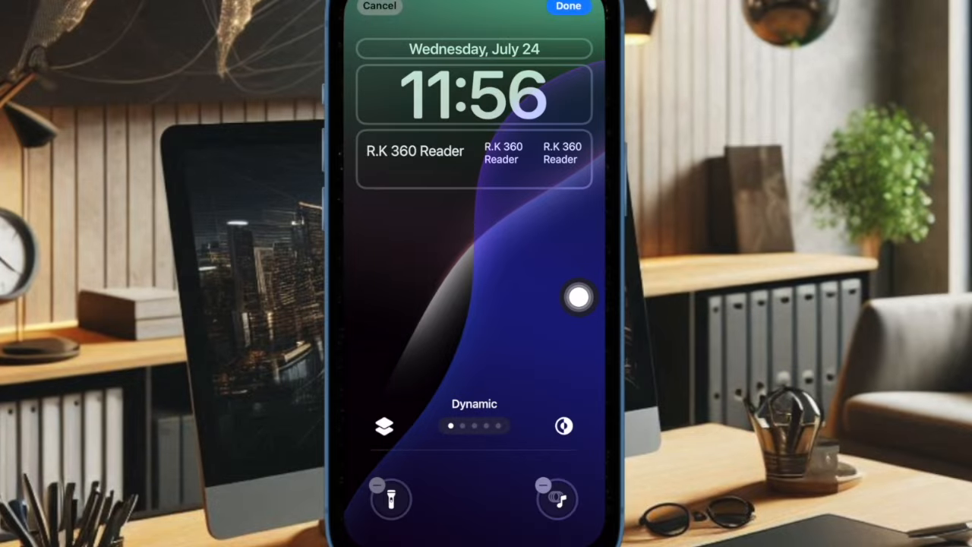
# Step: Delete the right-side quick action button, leaving its slot empty
pyautogui.moveTo(580, 297); pyautogui.dragTo(540, 484)
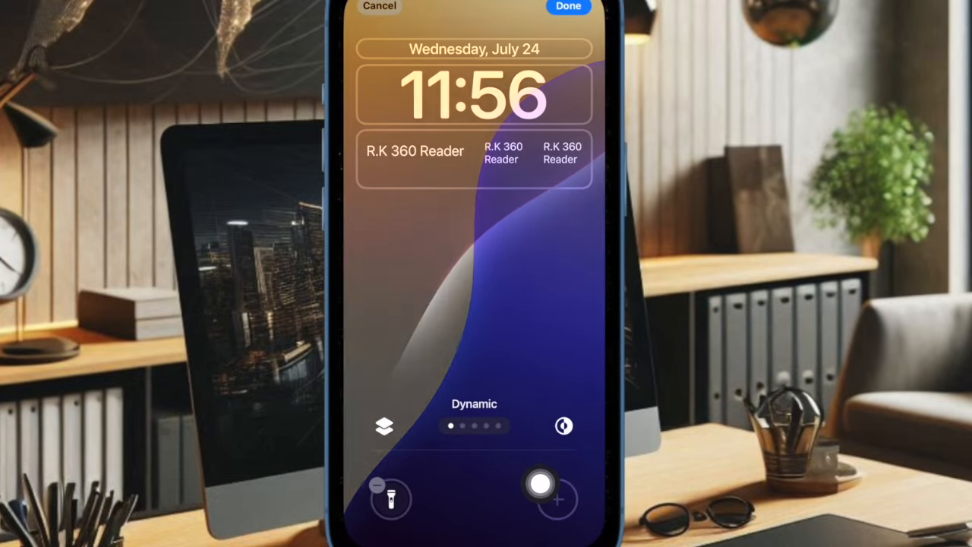